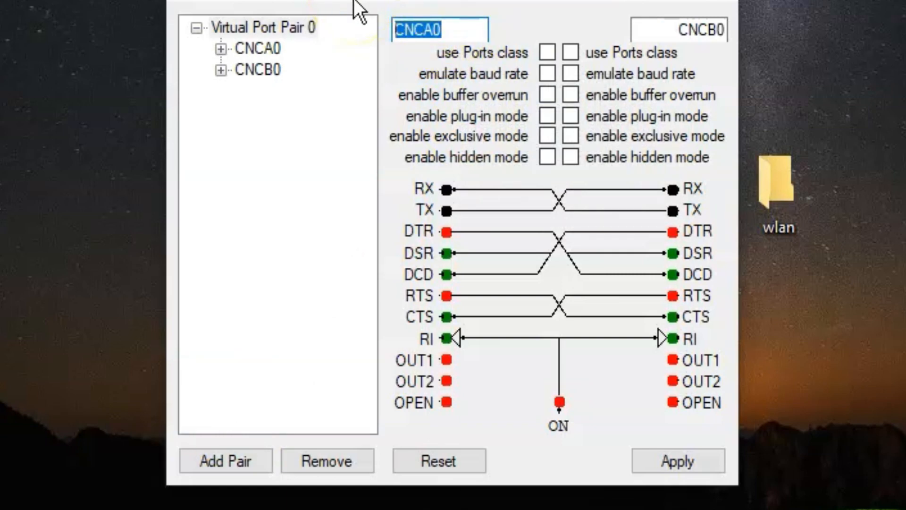
Name the pair COM80/COM81, enable baud-rate emulation on both sides and apply
{"action": "type", "text": "COM81"}
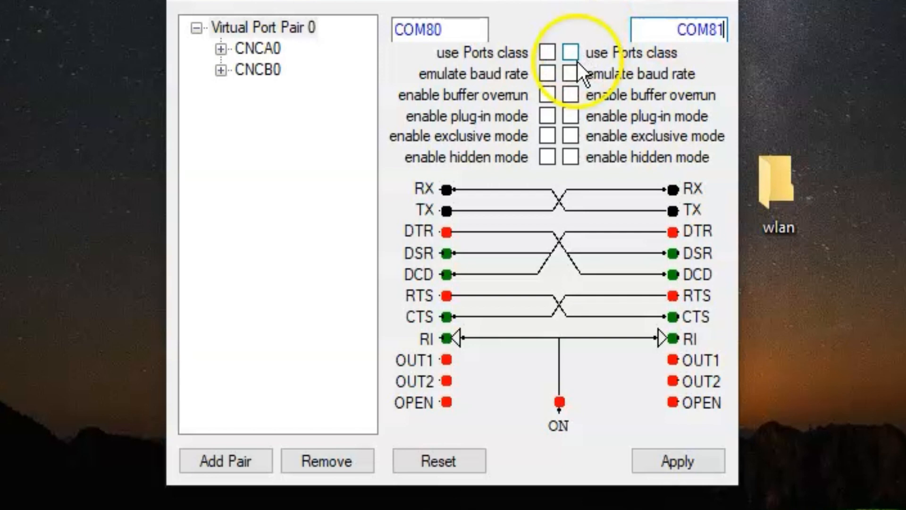
{"action": "left_click", "coordinate": [546, 73]}
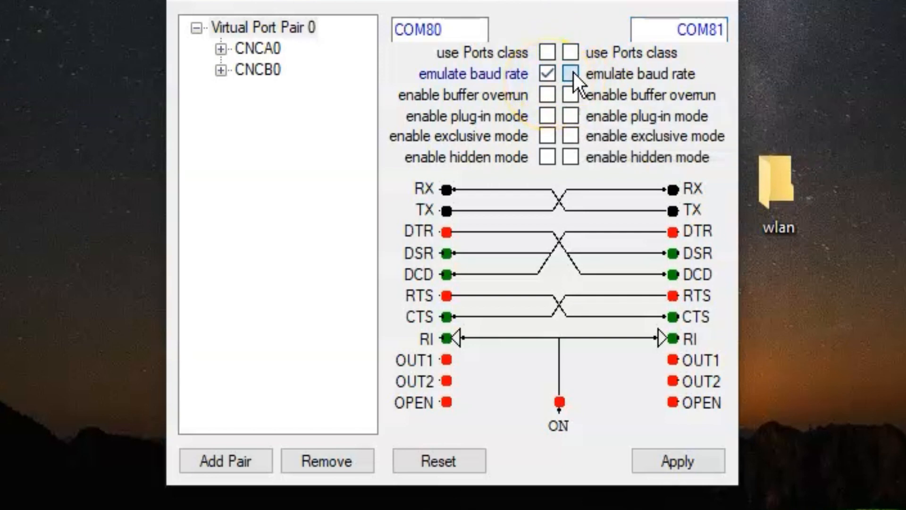
{"action": "left_click", "coordinate": [570, 73]}
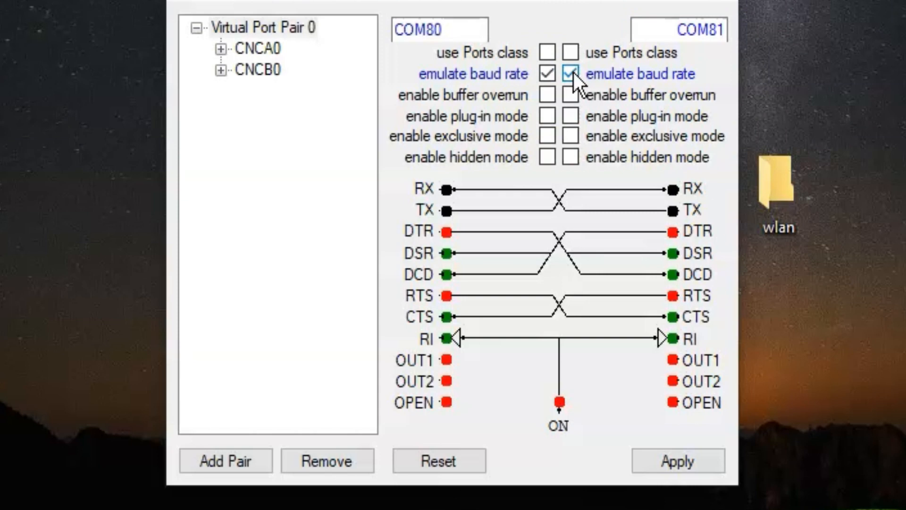
{"action": "left_click", "coordinate": [438, 461]}
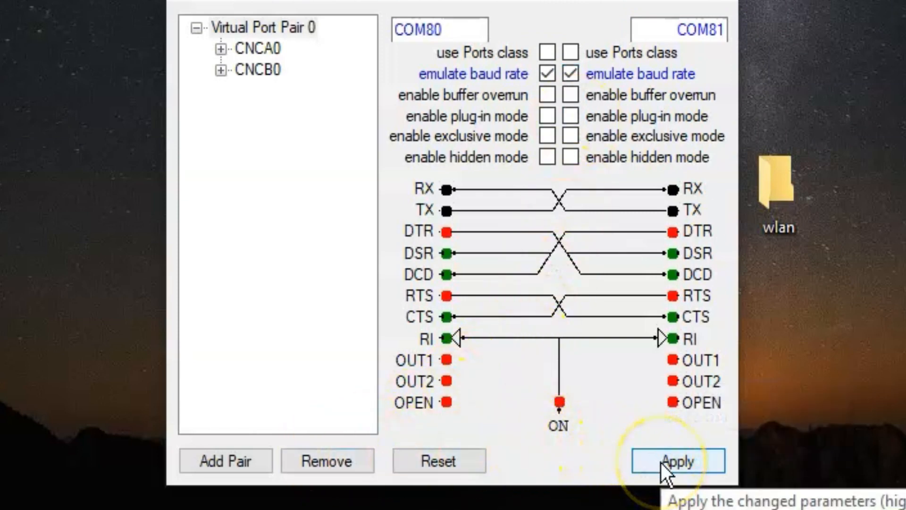
{"action": "left_click", "coordinate": [678, 460]}
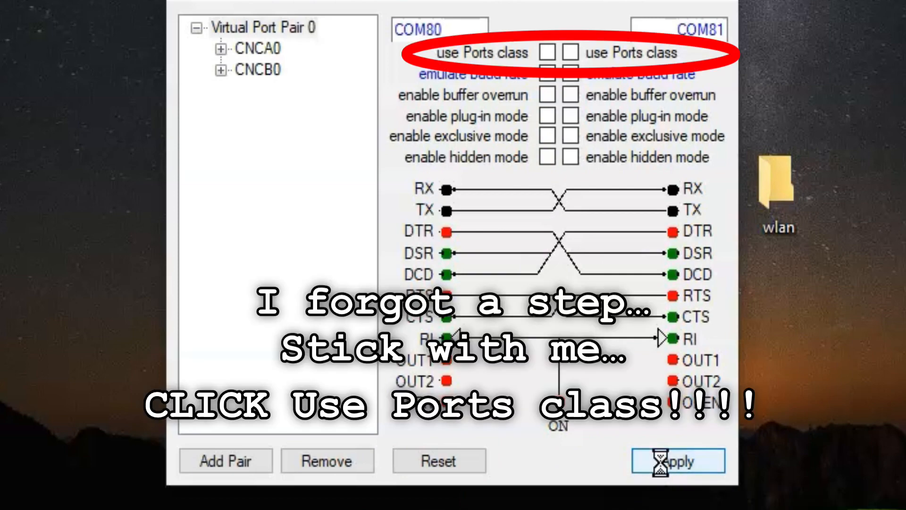
{"action": "left_click", "coordinate": [678, 461]}
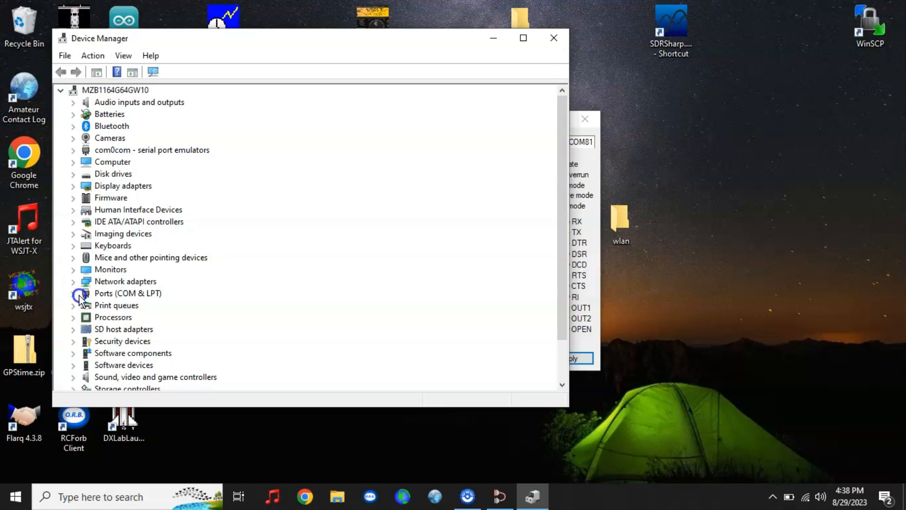
Expand Ports (COM & LPT), showing only Bluetooth links COM12 and COM13
{"action": "left_click", "coordinate": [73, 293]}
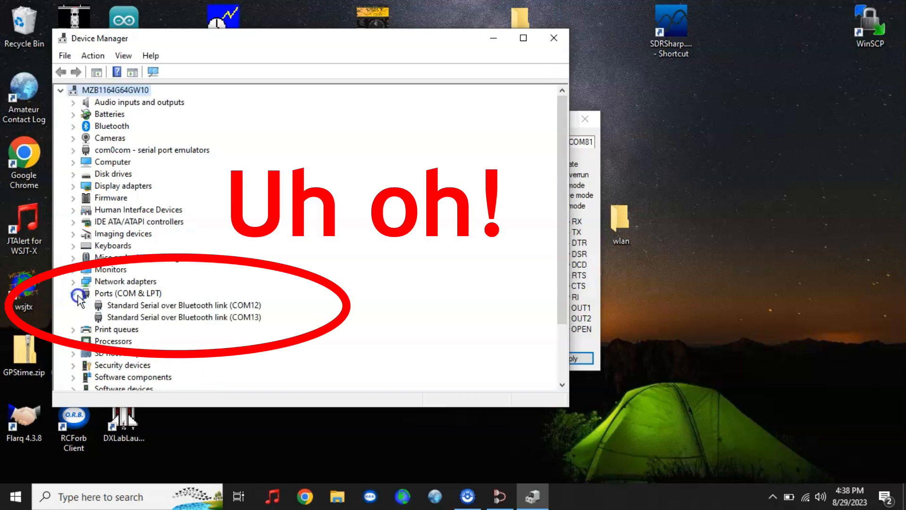
{"action": "left_click", "coordinate": [73, 293]}
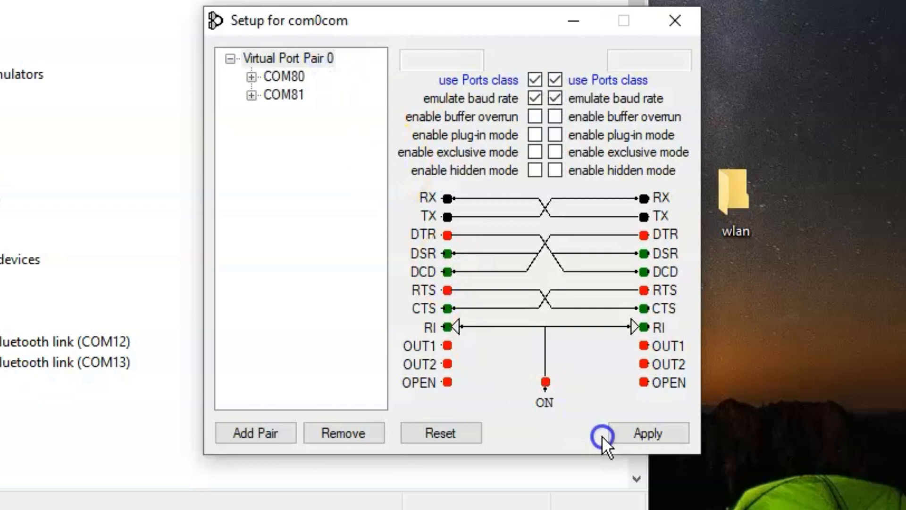
Apply the Ports class and baud-rate settings for both virtual ports
{"action": "left_click", "coordinate": [647, 432]}
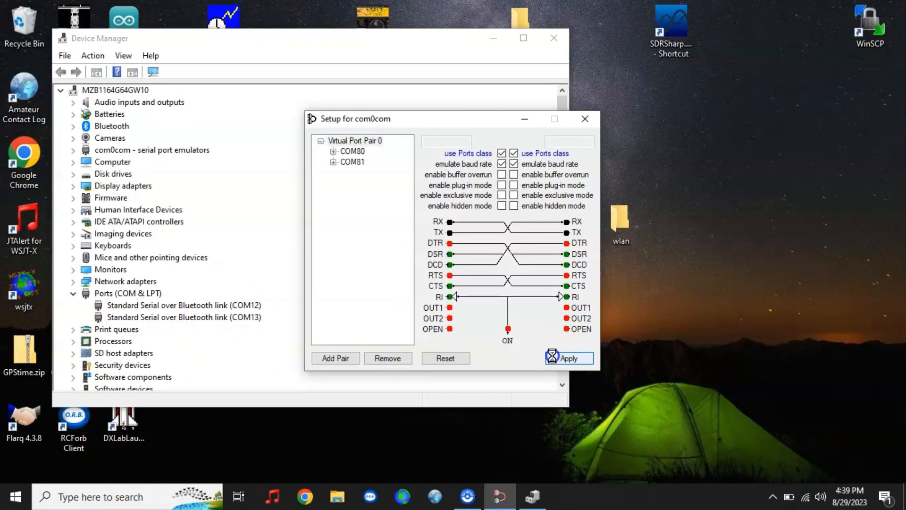
{"action": "left_click", "coordinate": [568, 358]}
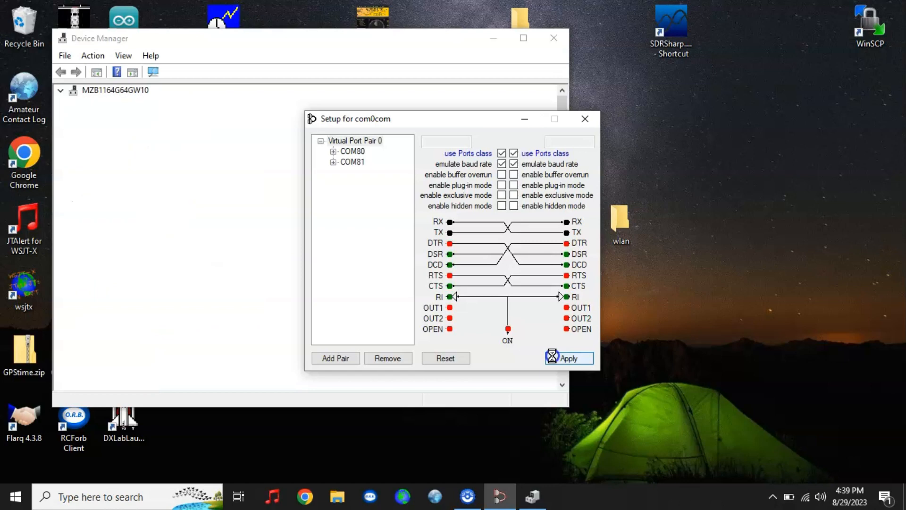
{"action": "left_click", "coordinate": [569, 359]}
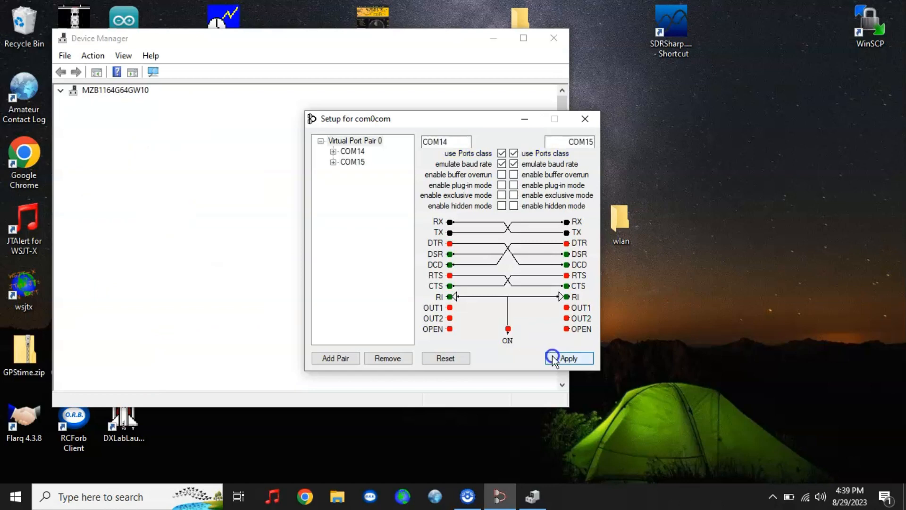
{"action": "left_click", "coordinate": [568, 358]}
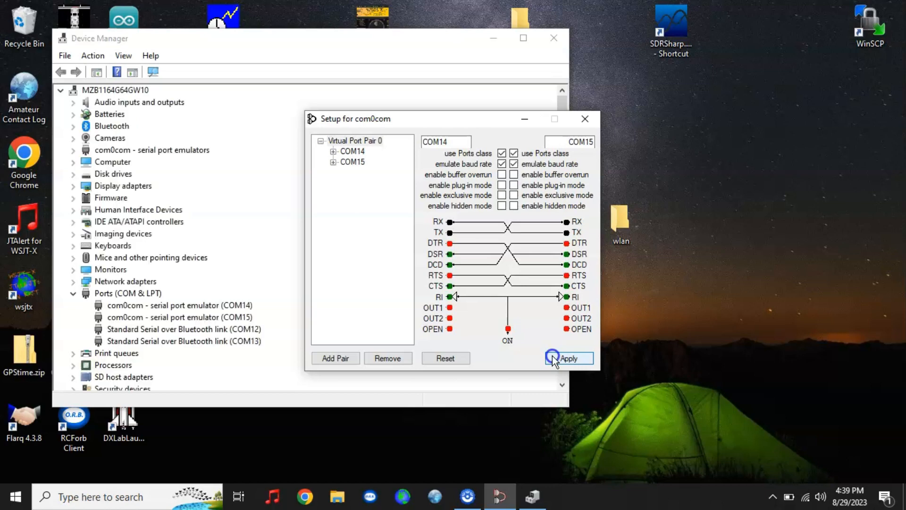
{"action": "left_click", "coordinate": [569, 359]}
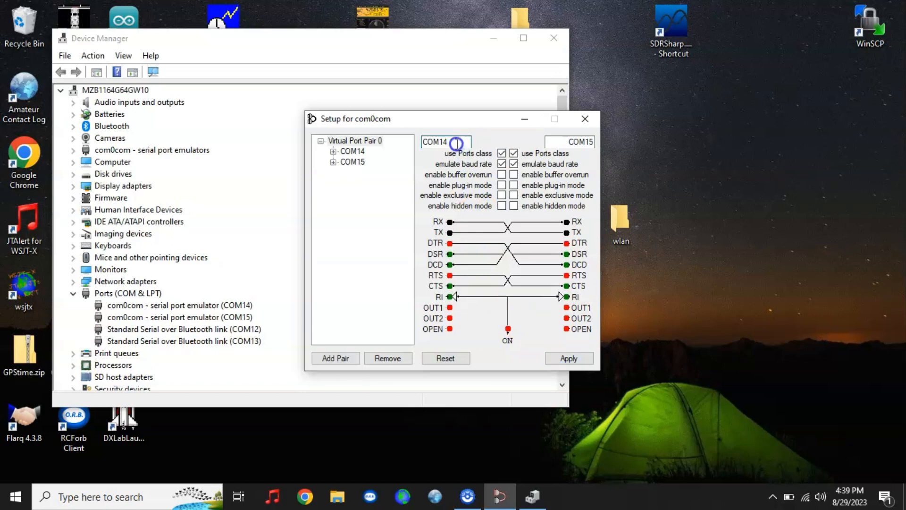
Rename the pair back to COM80 and COM81 in the name fields
{"action": "type", "text": "COM80"}
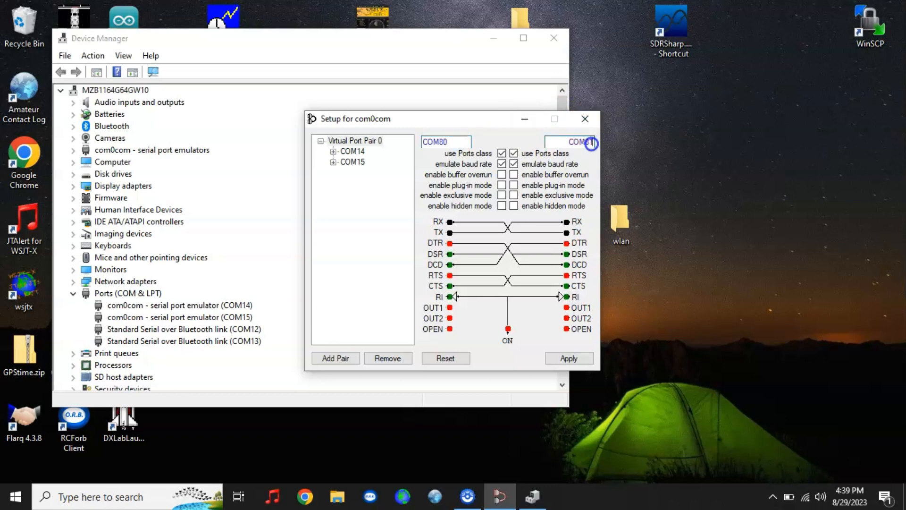
{"action": "left_click", "coordinate": [569, 358]}
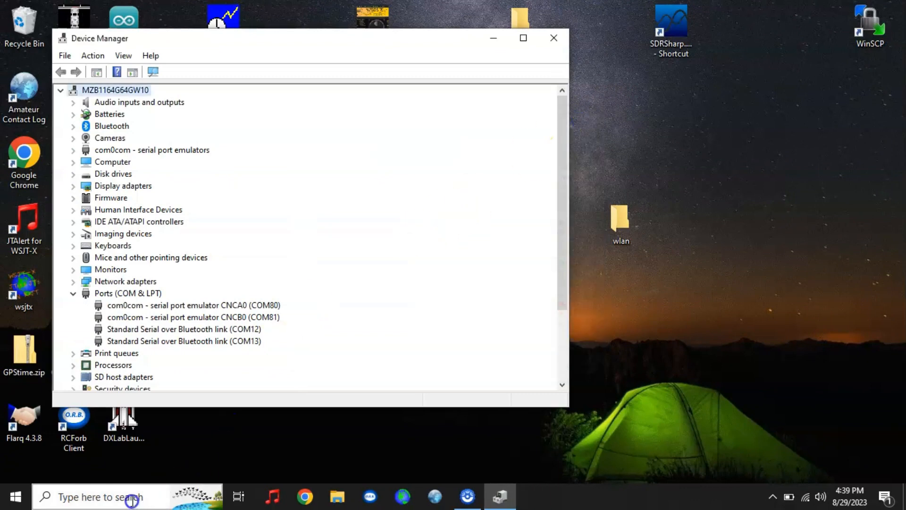
Search 'COMM' in Windows Search and launch Command Prompt
{"action": "type", "text": "c"}
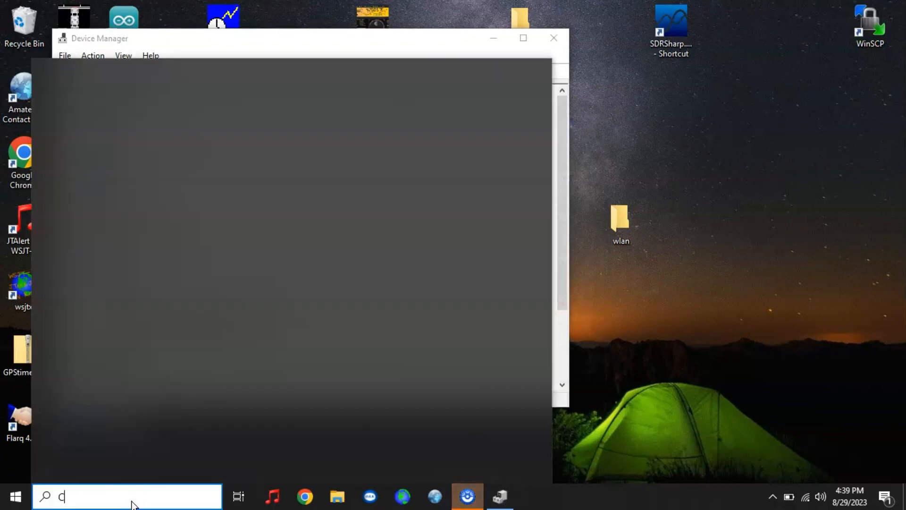
{"action": "type", "text": "OMM"}
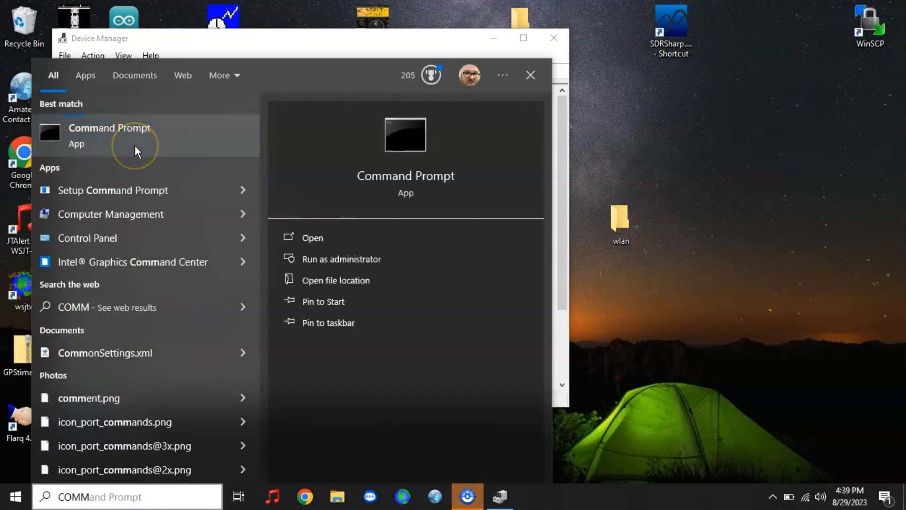
{"action": "left_click", "coordinate": [110, 127]}
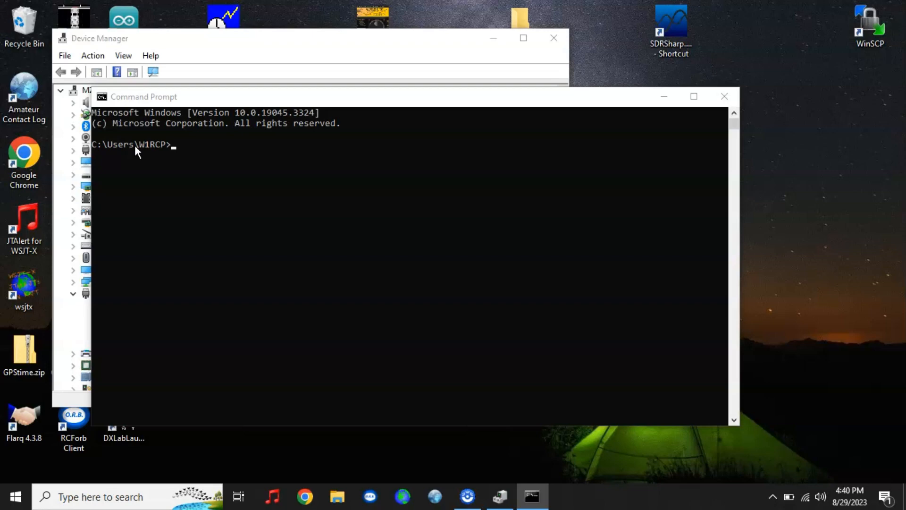
Change directory with cd into the hub4com-2.1.0.0-386 folder inside Downloads
{"action": "left_click", "coordinate": [694, 96]}
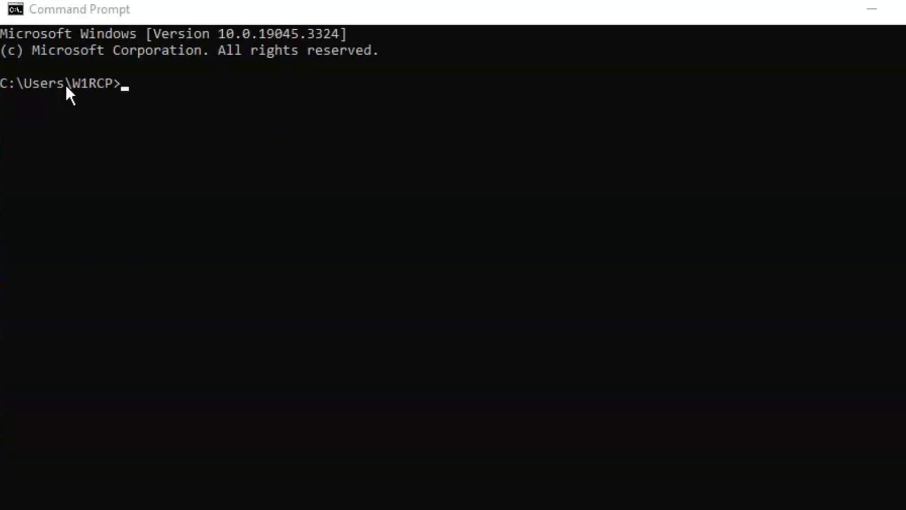
{"action": "mouse_move", "coordinate": [171, 119]}
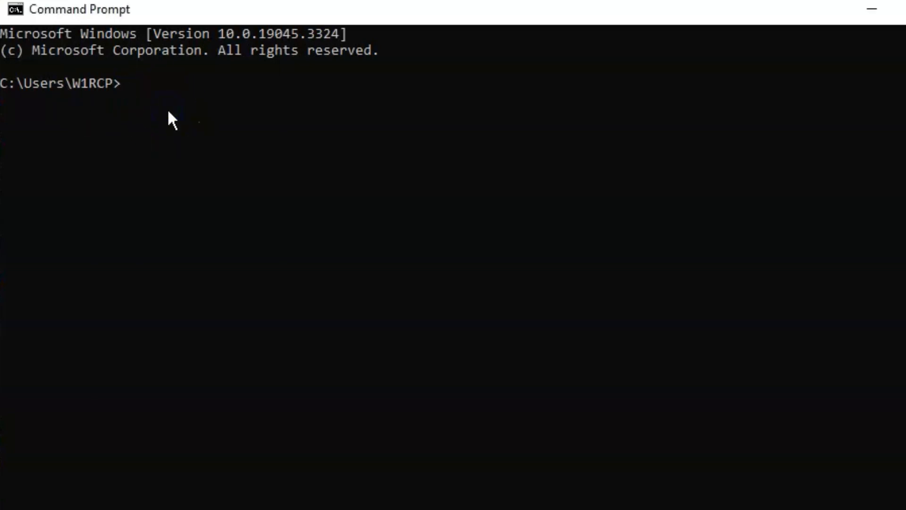
{"action": "type", "text": "CD"}
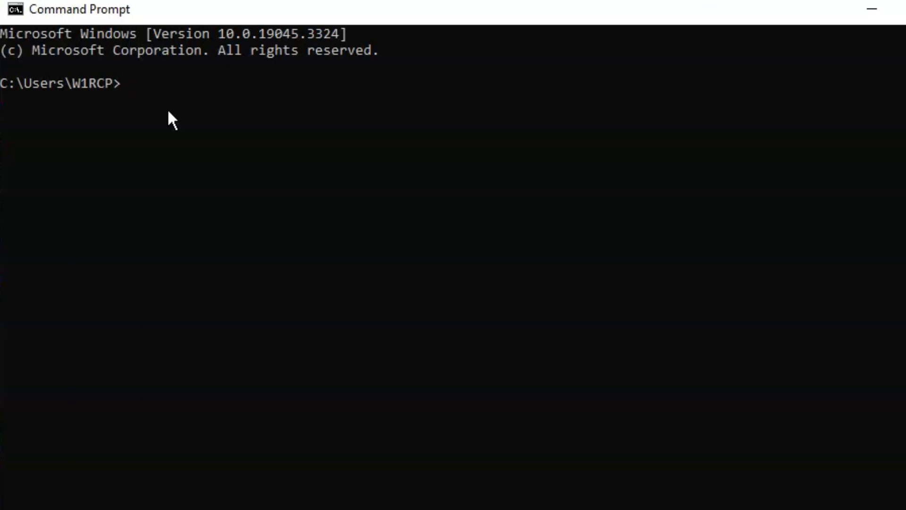
{"action": "type", "text": "cd"}
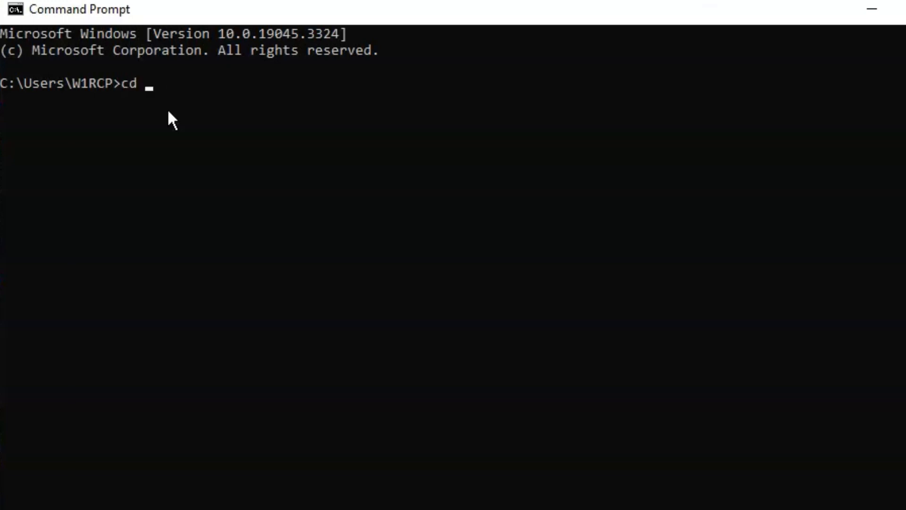
{"action": "type", "text": "Do"}
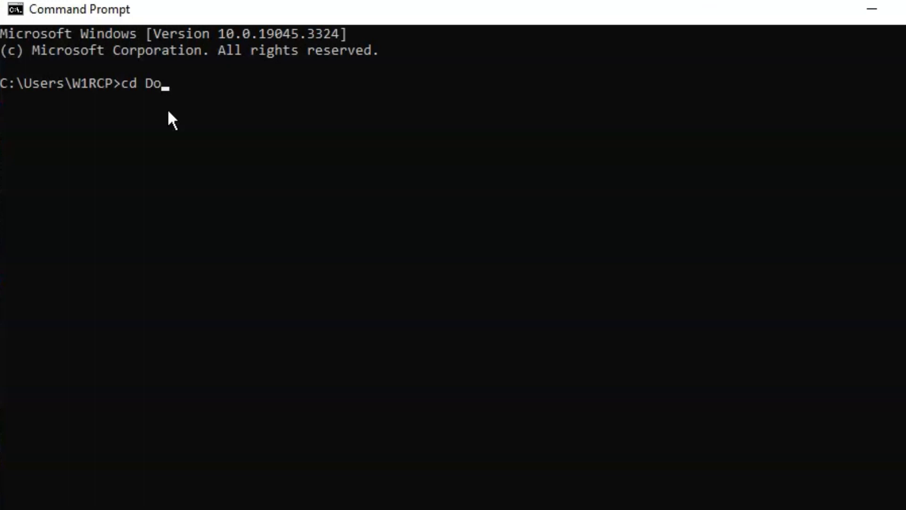
{"action": "type", "text": "cuments"}
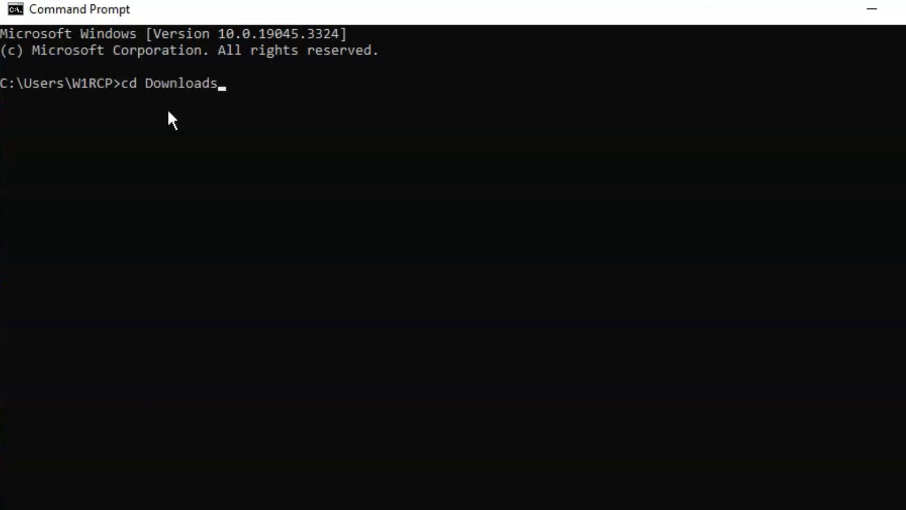
{"action": "type", "text": "\\ADIFMasterSetup"}
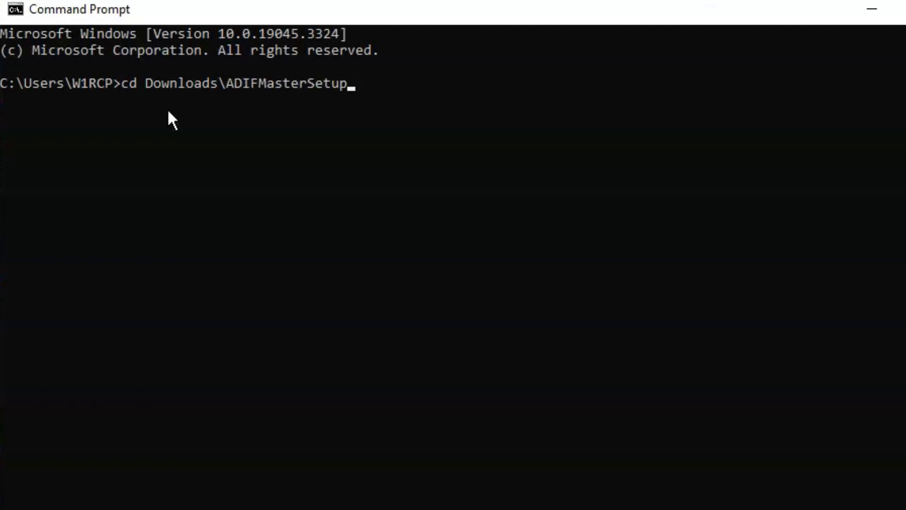
{"action": "type", "text": "Contest-20230403T153809Z-001"}
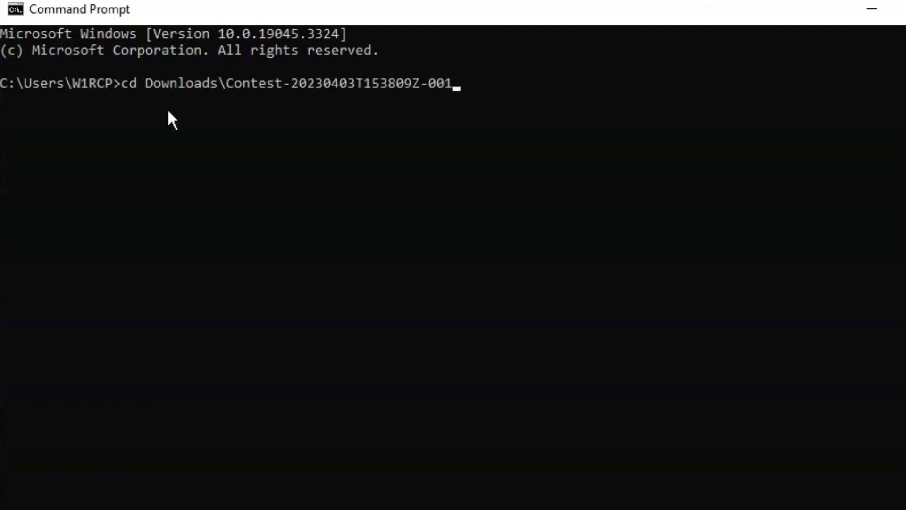
{"action": "type", "text": "fpdf185"}
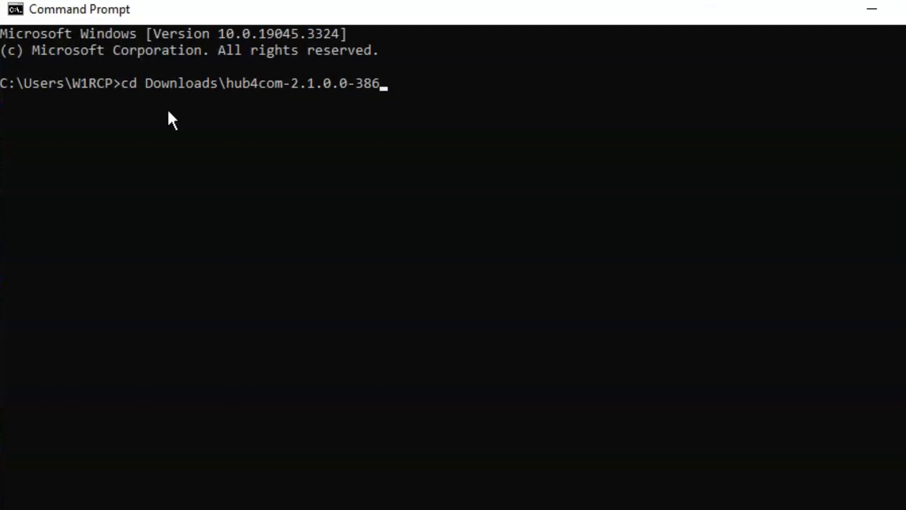
{"action": "type", "text": "\\"}
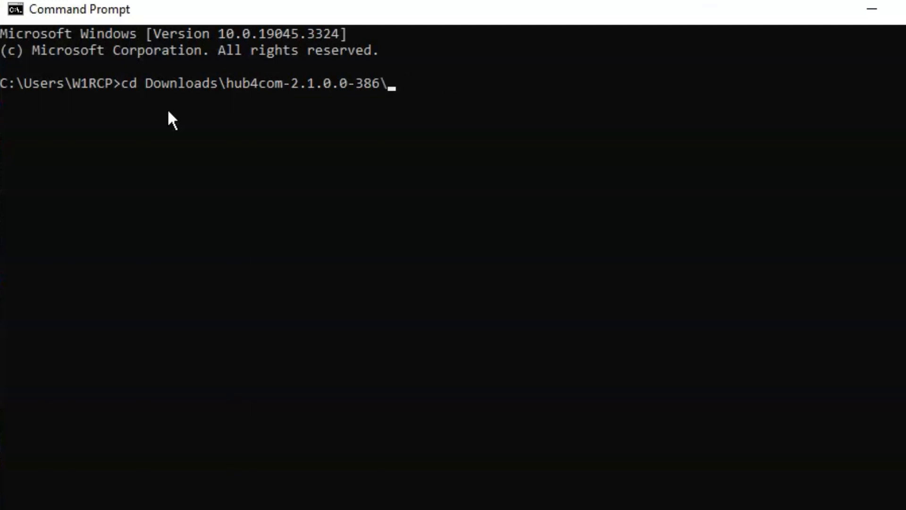
{"action": "type", "text": "hub4com-2.1.0.0-386"}
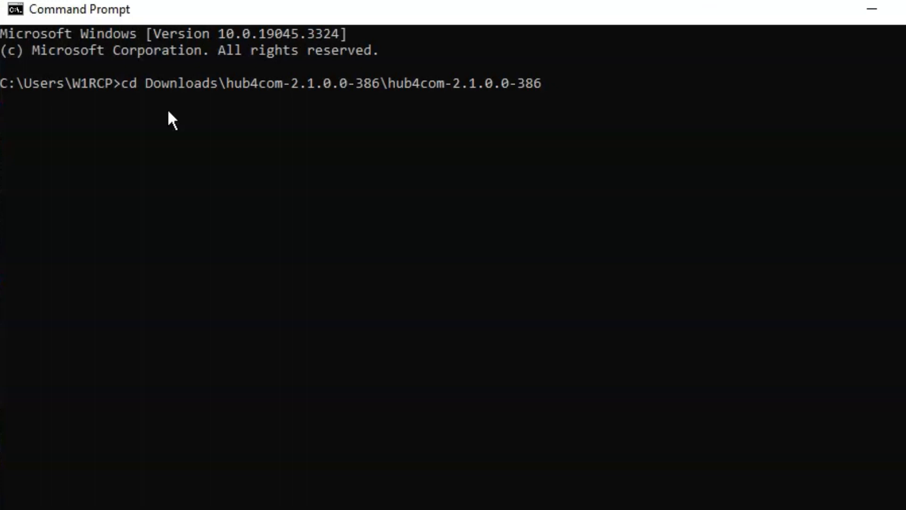
{"action": "key", "text": "Enter"}
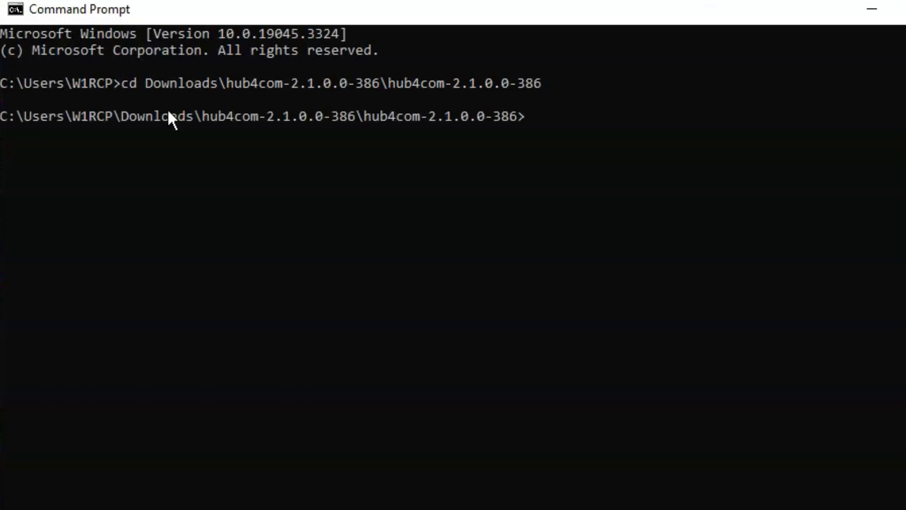
{"action": "type", "text": "di"}
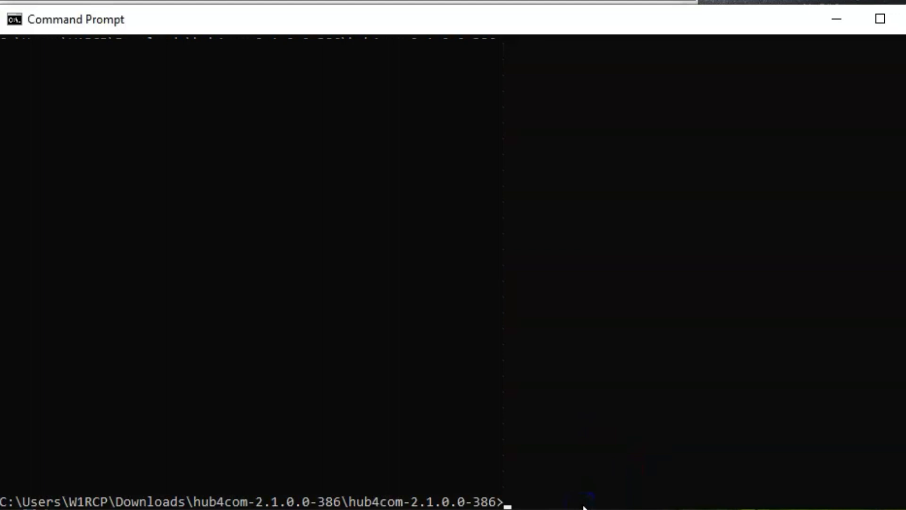
Run hub4com.exe with no arguments to show its usage help and examples
{"action": "type", "text": "hub4com.exe"}
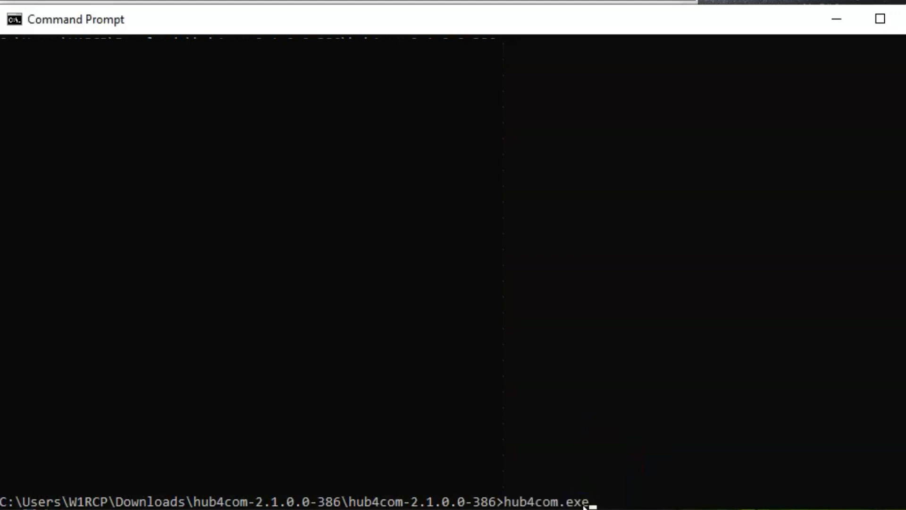
{"action": "key", "text": "enter"}
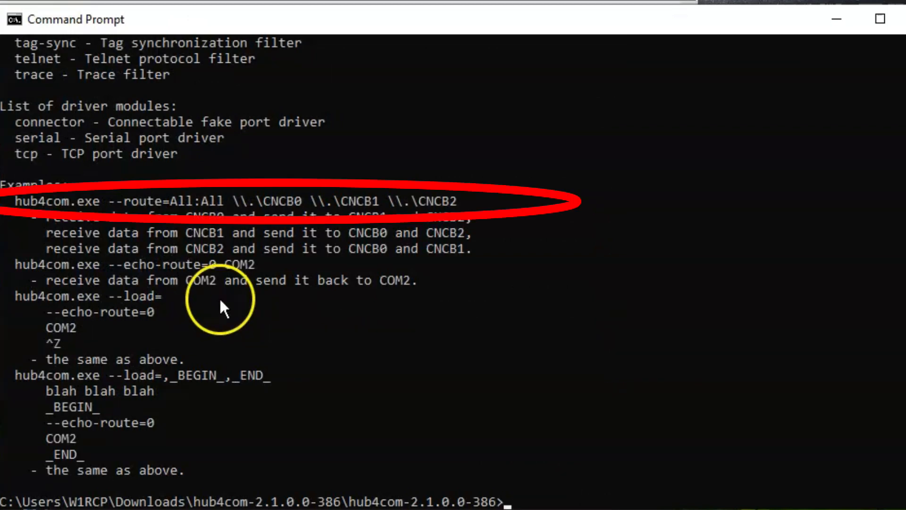
{"action": "mouse_move", "coordinate": [207, 211]}
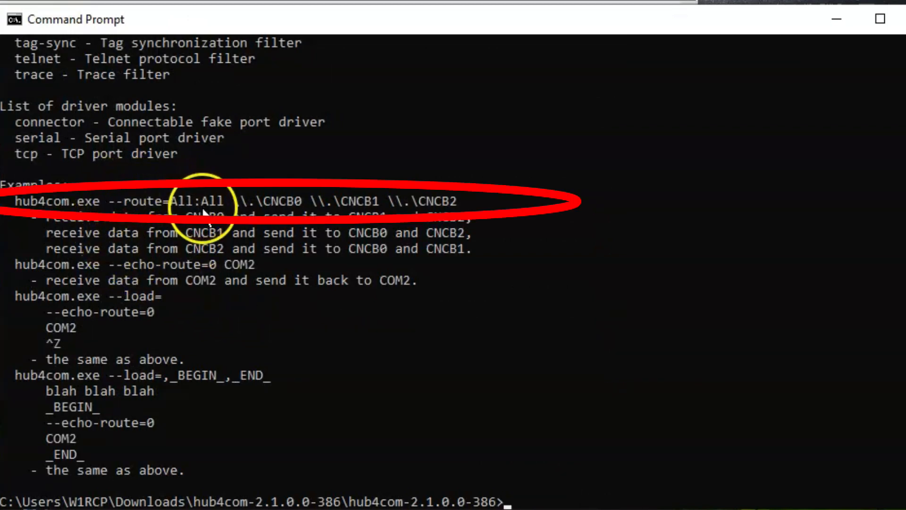
Build 'hub4com.exe --route=All:All \\.\COM13 \\.\COM...' bridging COM13 to a second port
{"action": "type", "text": "hub"}
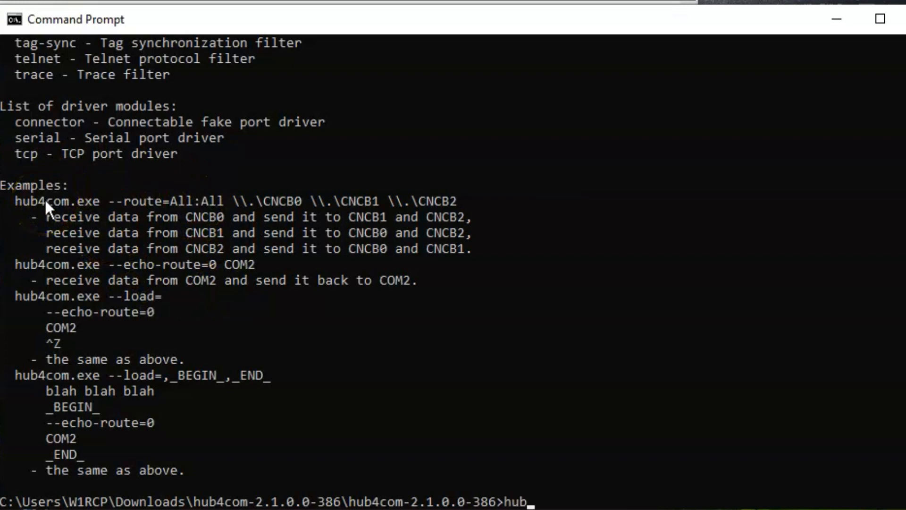
{"action": "type", "text": "4com.exe"}
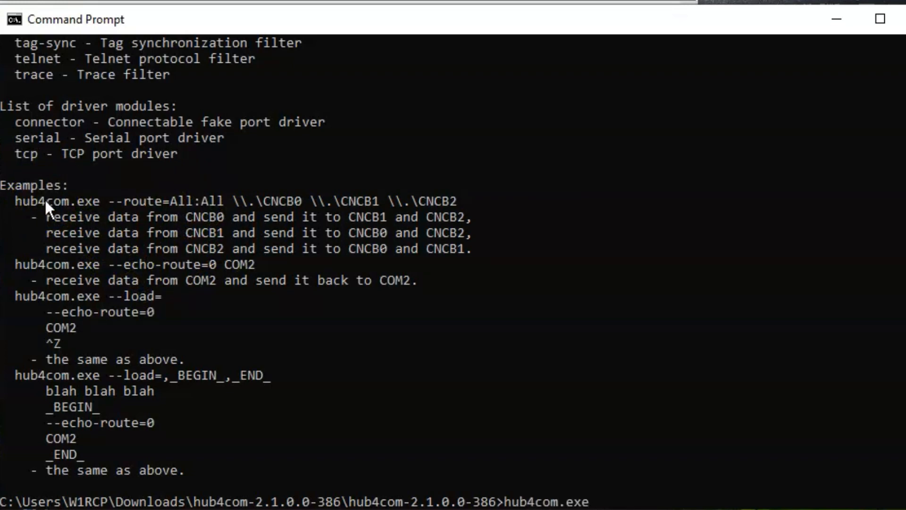
{"action": "type", "text": "--route"}
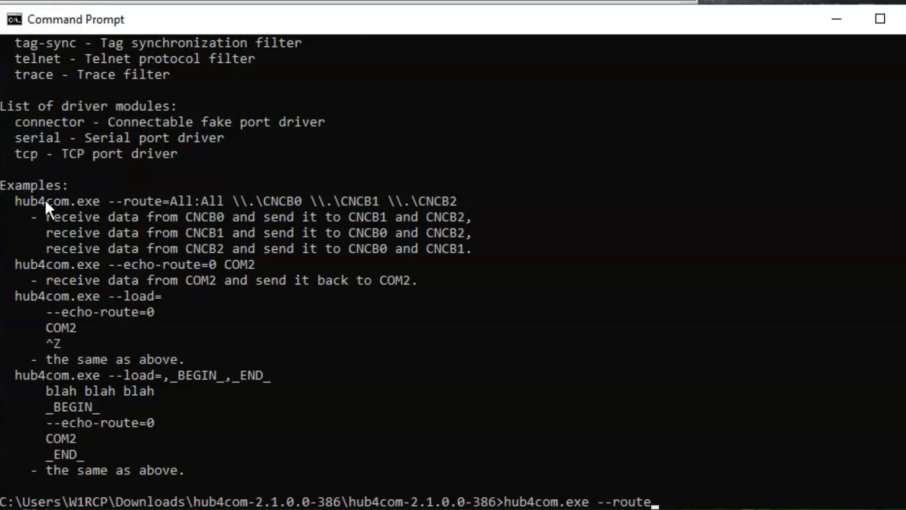
{"action": "type", "text": "=All:All"}
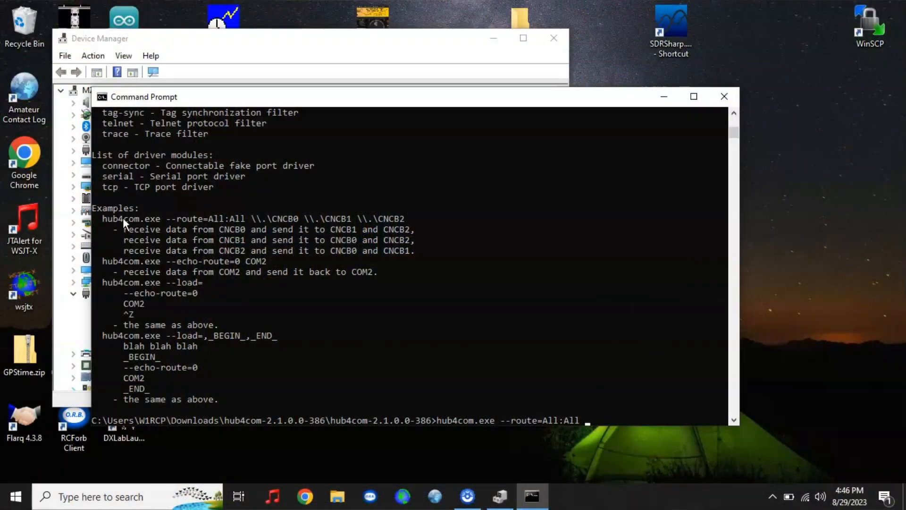
{"action": "type", "text": "\\\\.\\"}
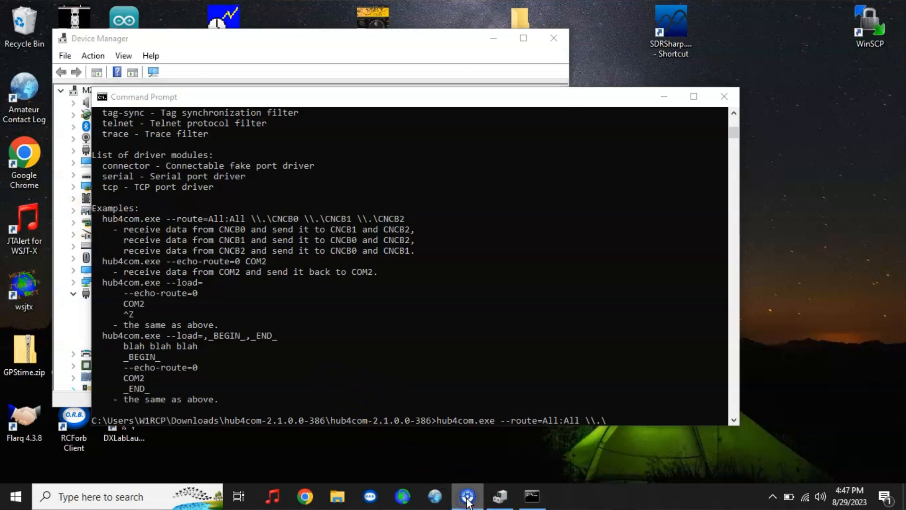
{"action": "mouse_move", "coordinate": [627, 422]}
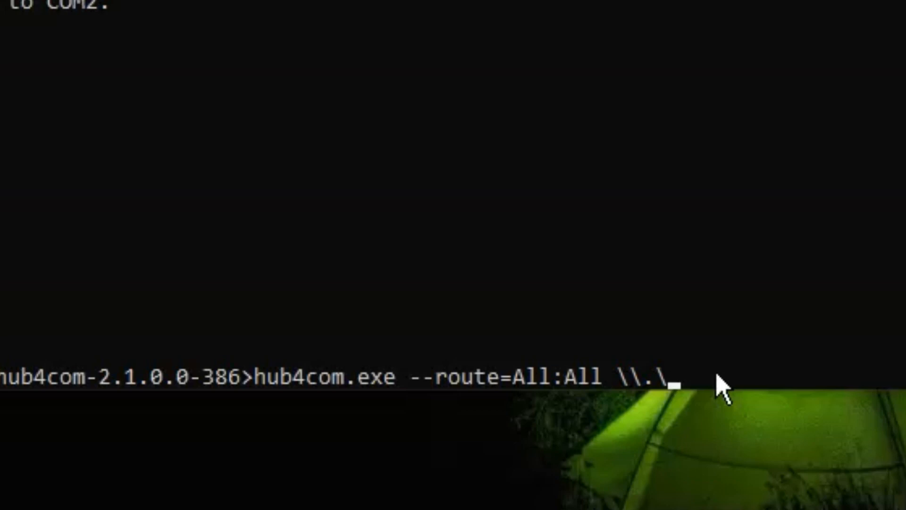
{"action": "type", "text": "COM"}
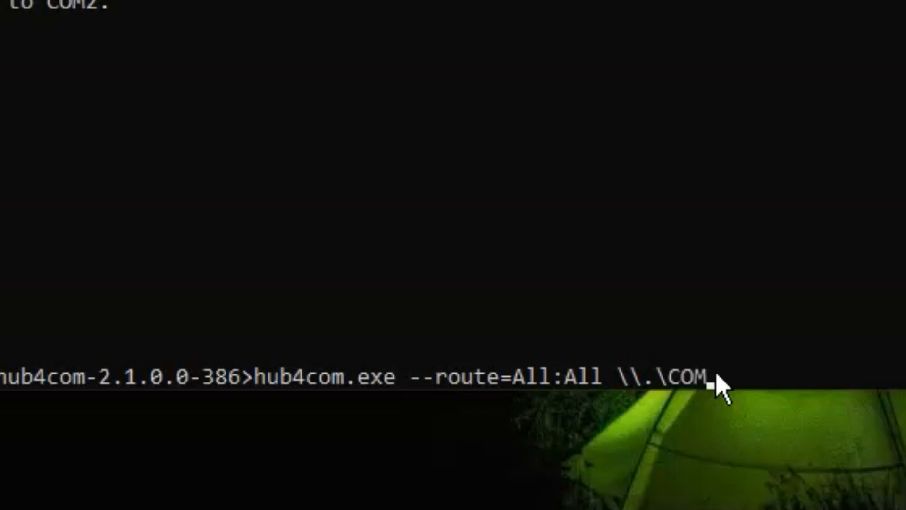
{"action": "type", "text": "13"}
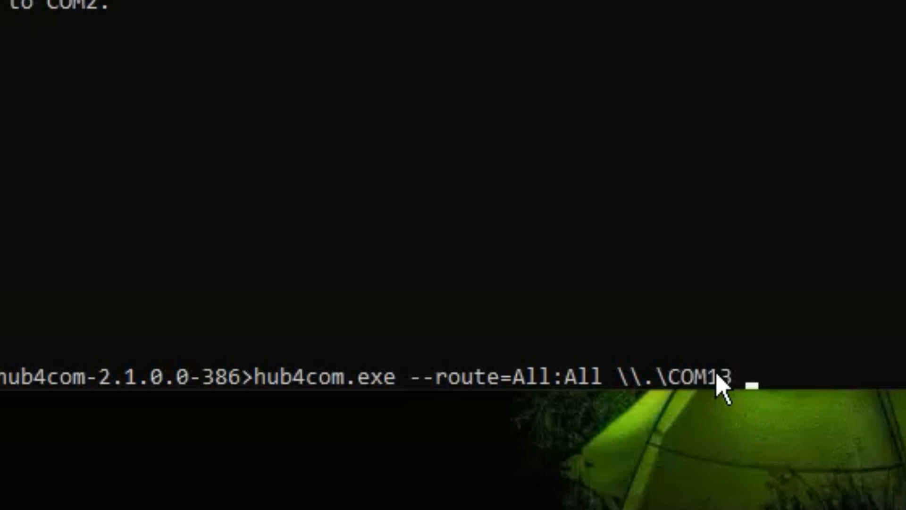
{"action": "type", "text": "\\\\"}
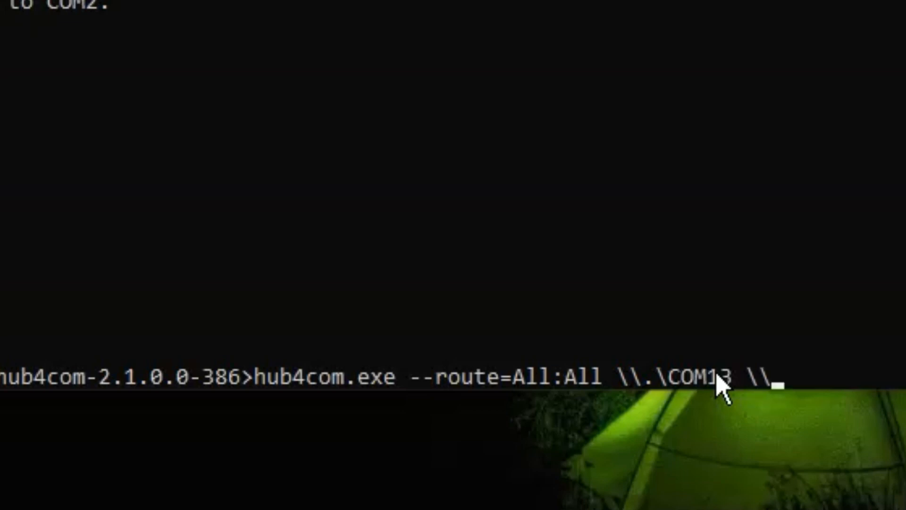
{"action": "type", "text": ".\\C"}
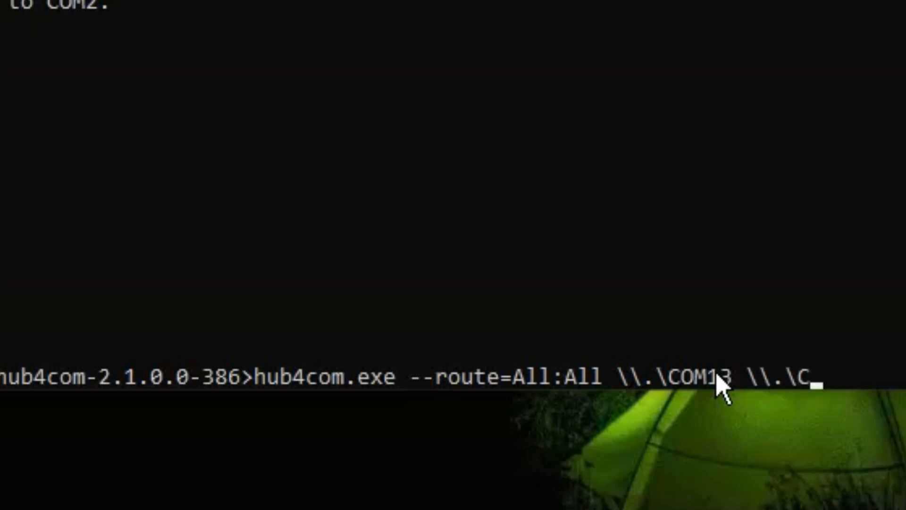
{"action": "type", "text": "OM"}
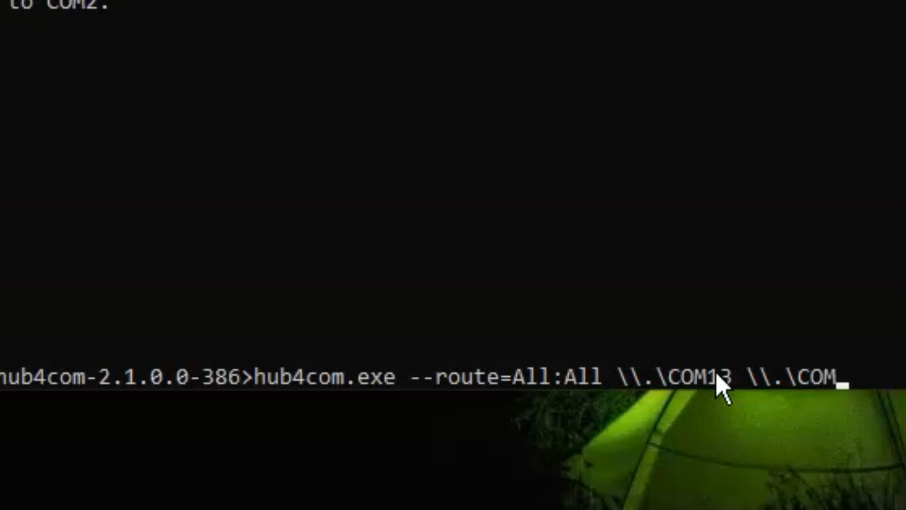